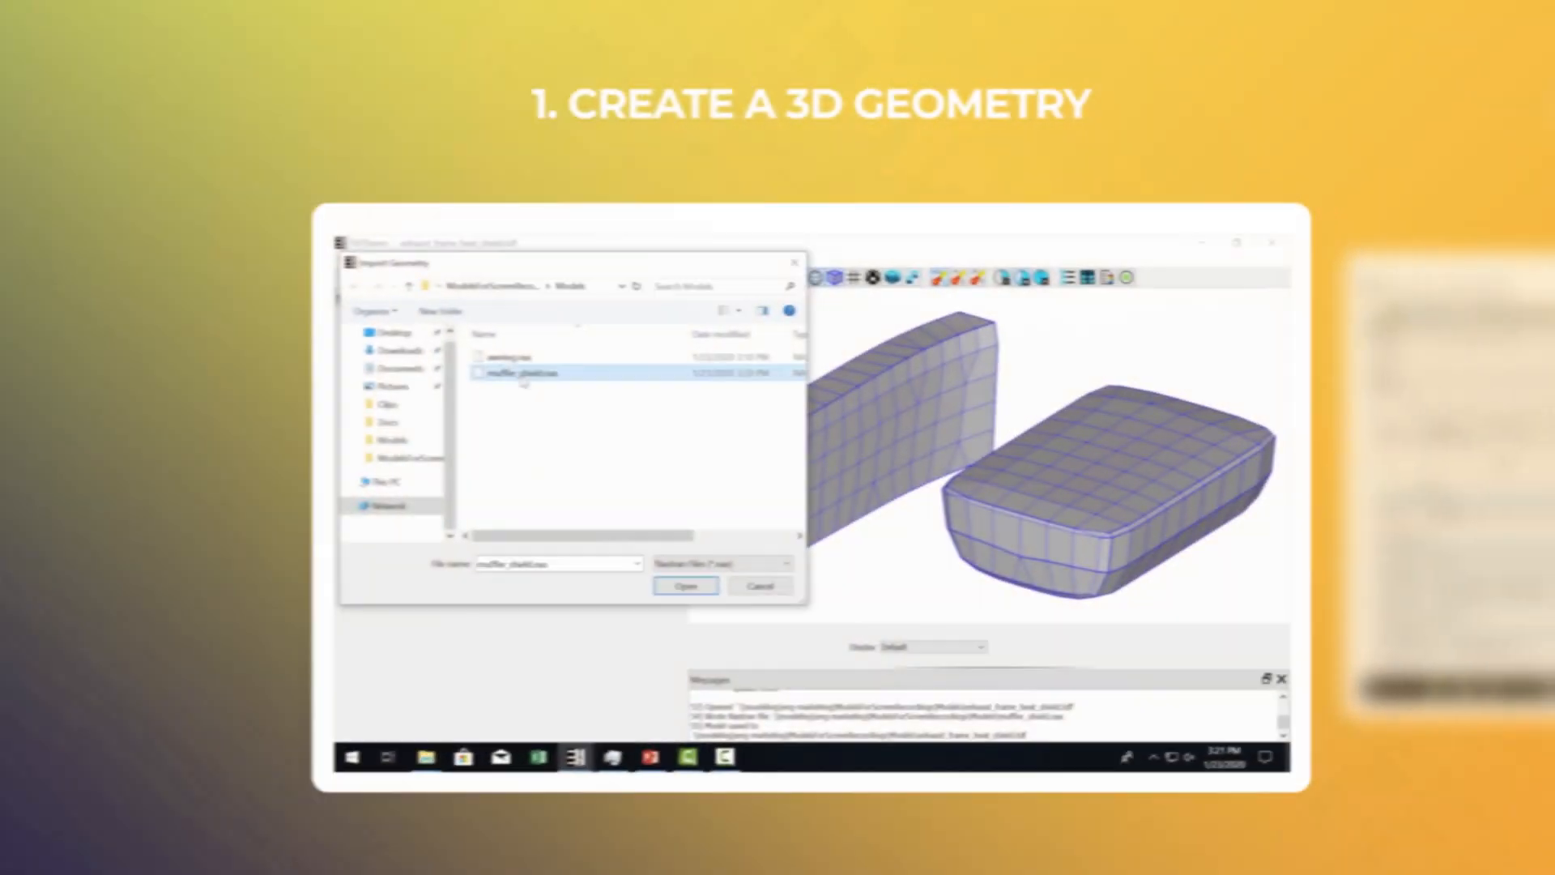
# - Import muffler_shield.nas from the Models folder as the shield part
pyautogui.click(684, 584)
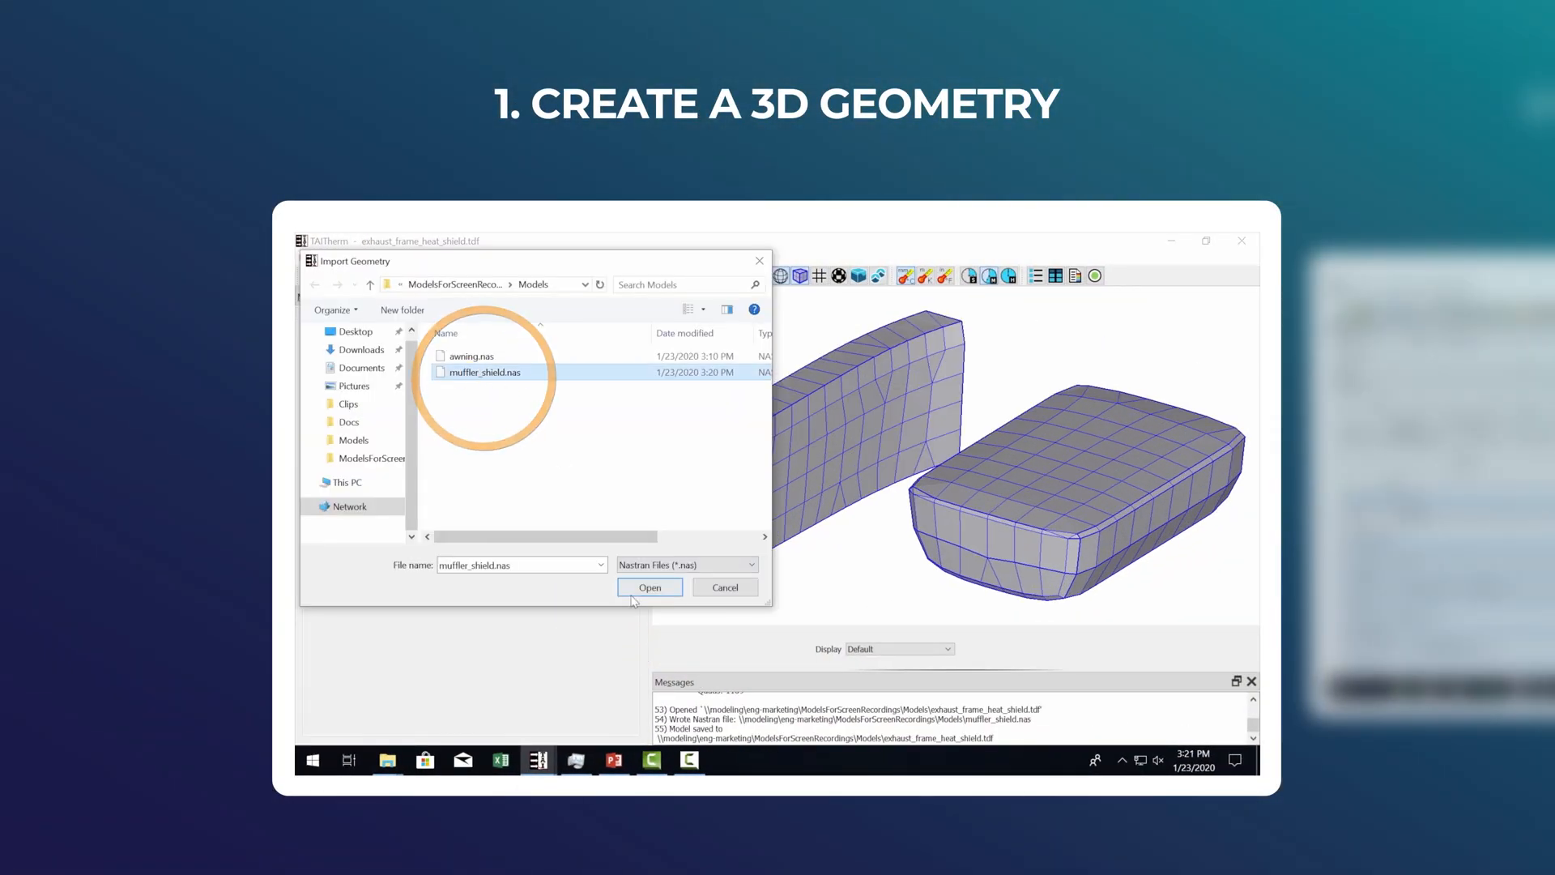
pyautogui.click(649, 587)
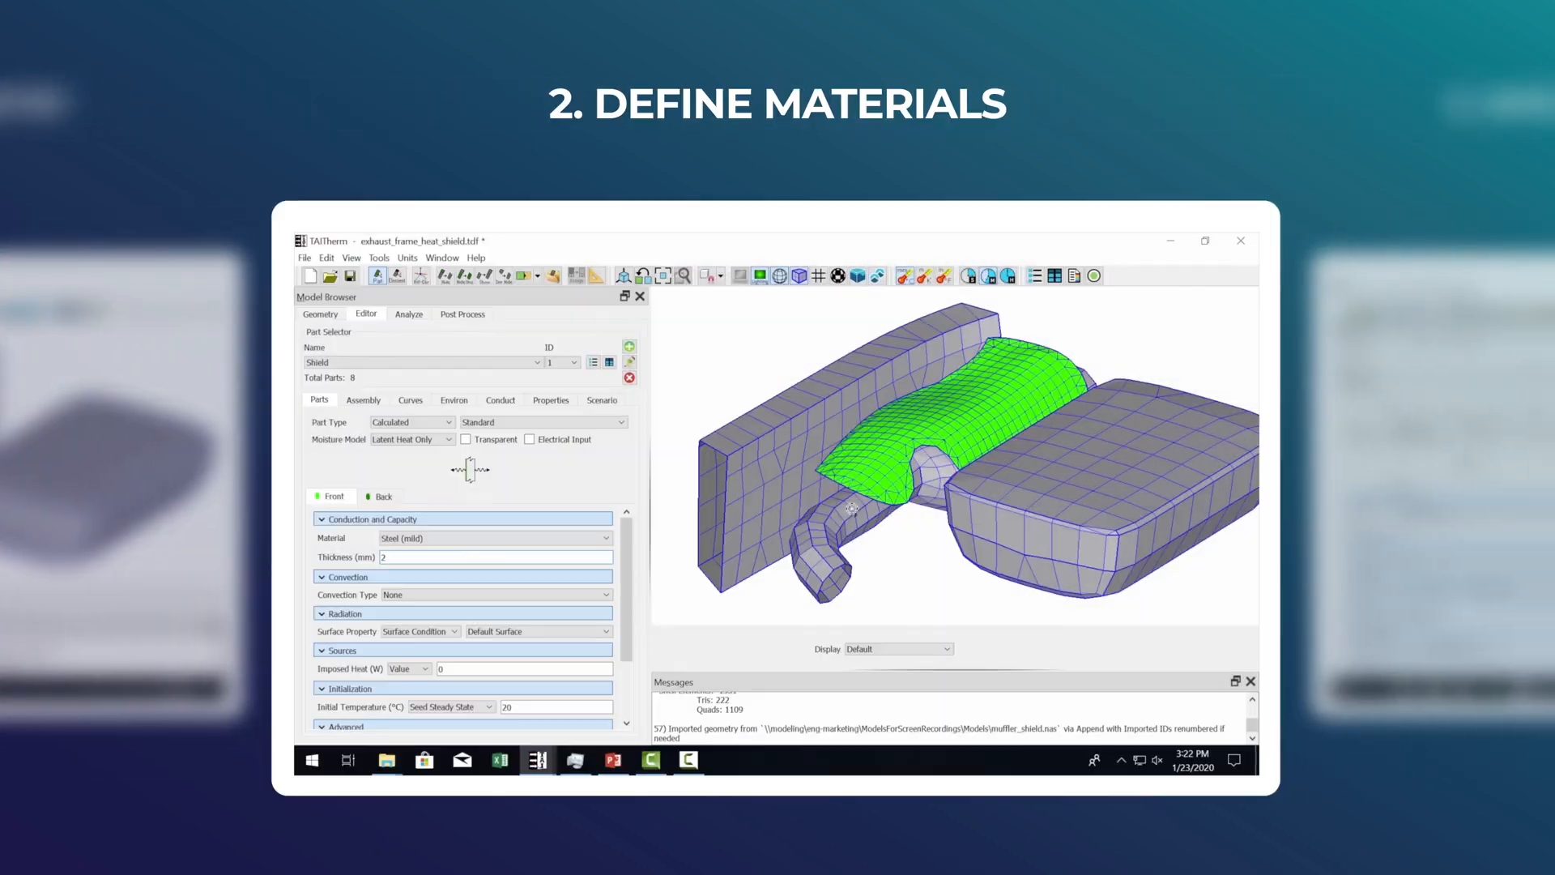
# - Make the exhaust pipe an assigned-temperature Stainless Steel 302 part and solve the model
pyautogui.click(605, 538)
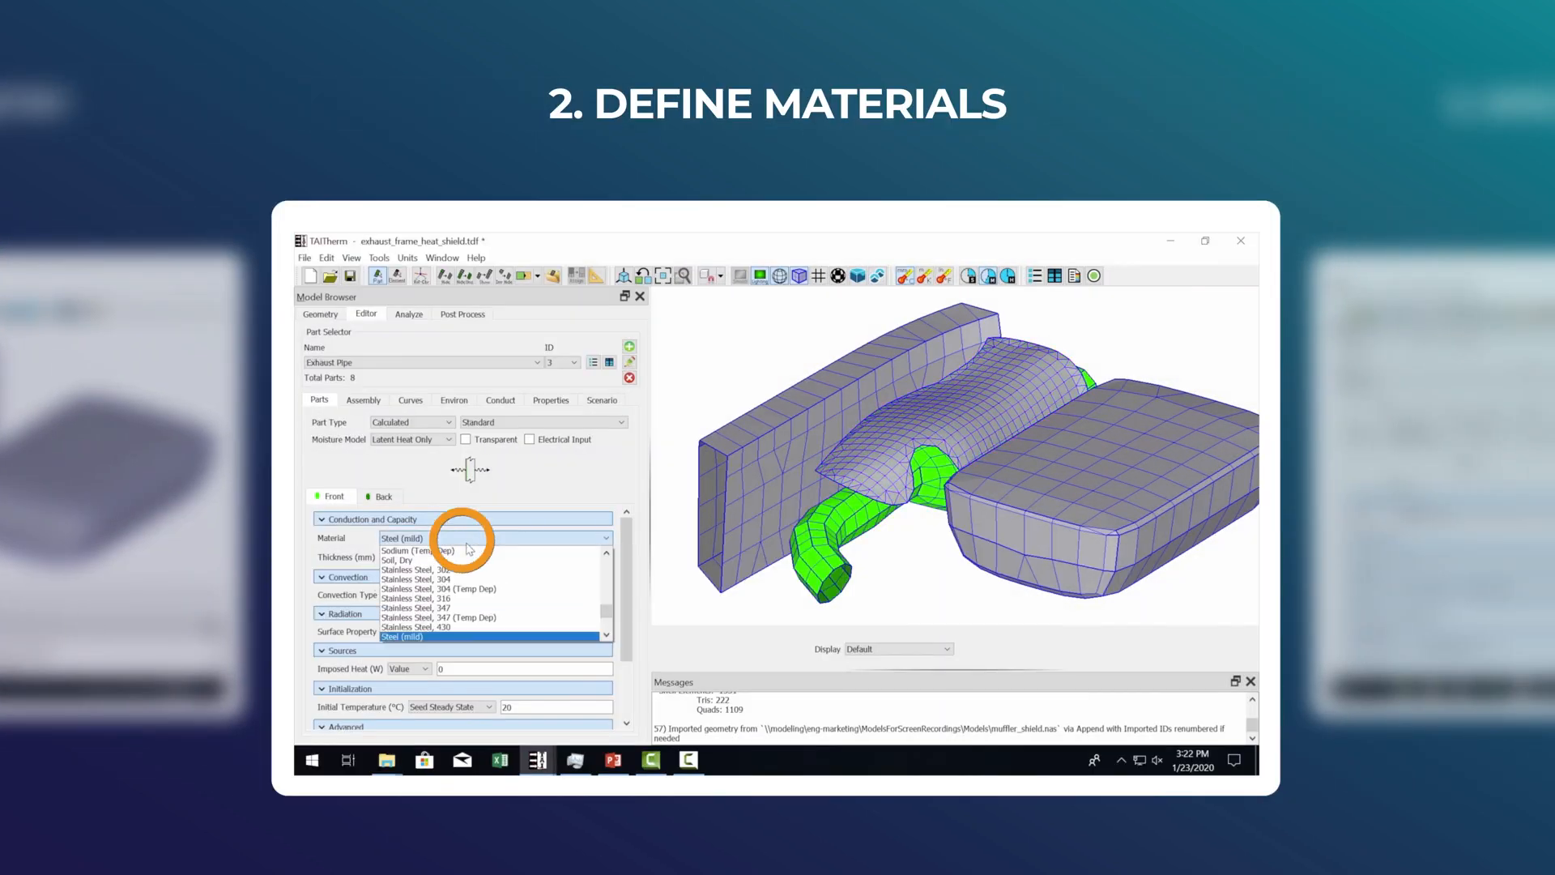
pyautogui.click(421, 568)
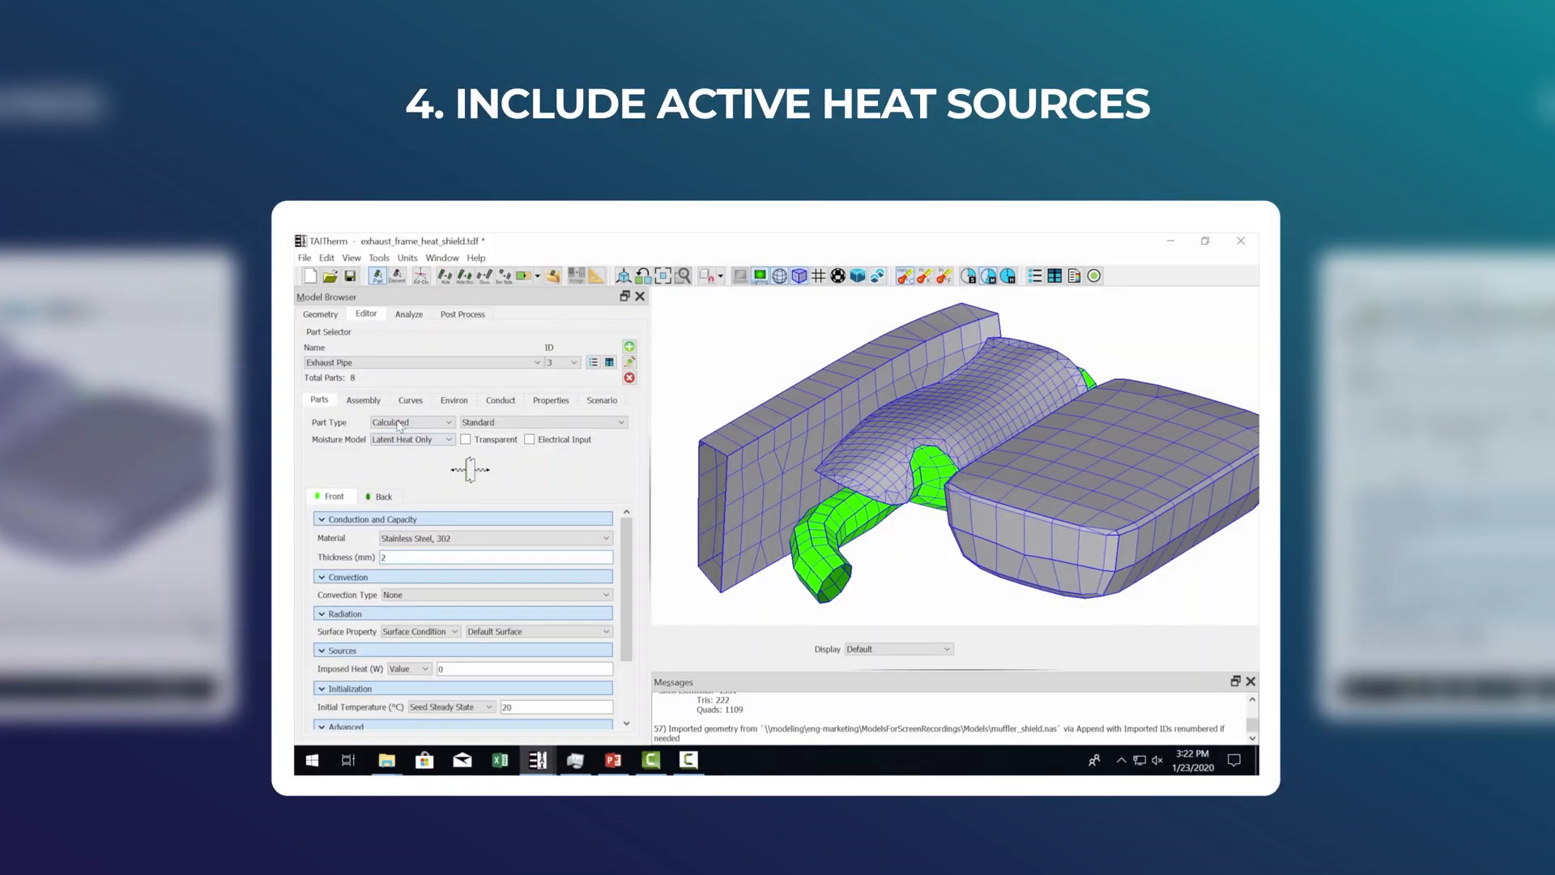
pyautogui.click(407, 421)
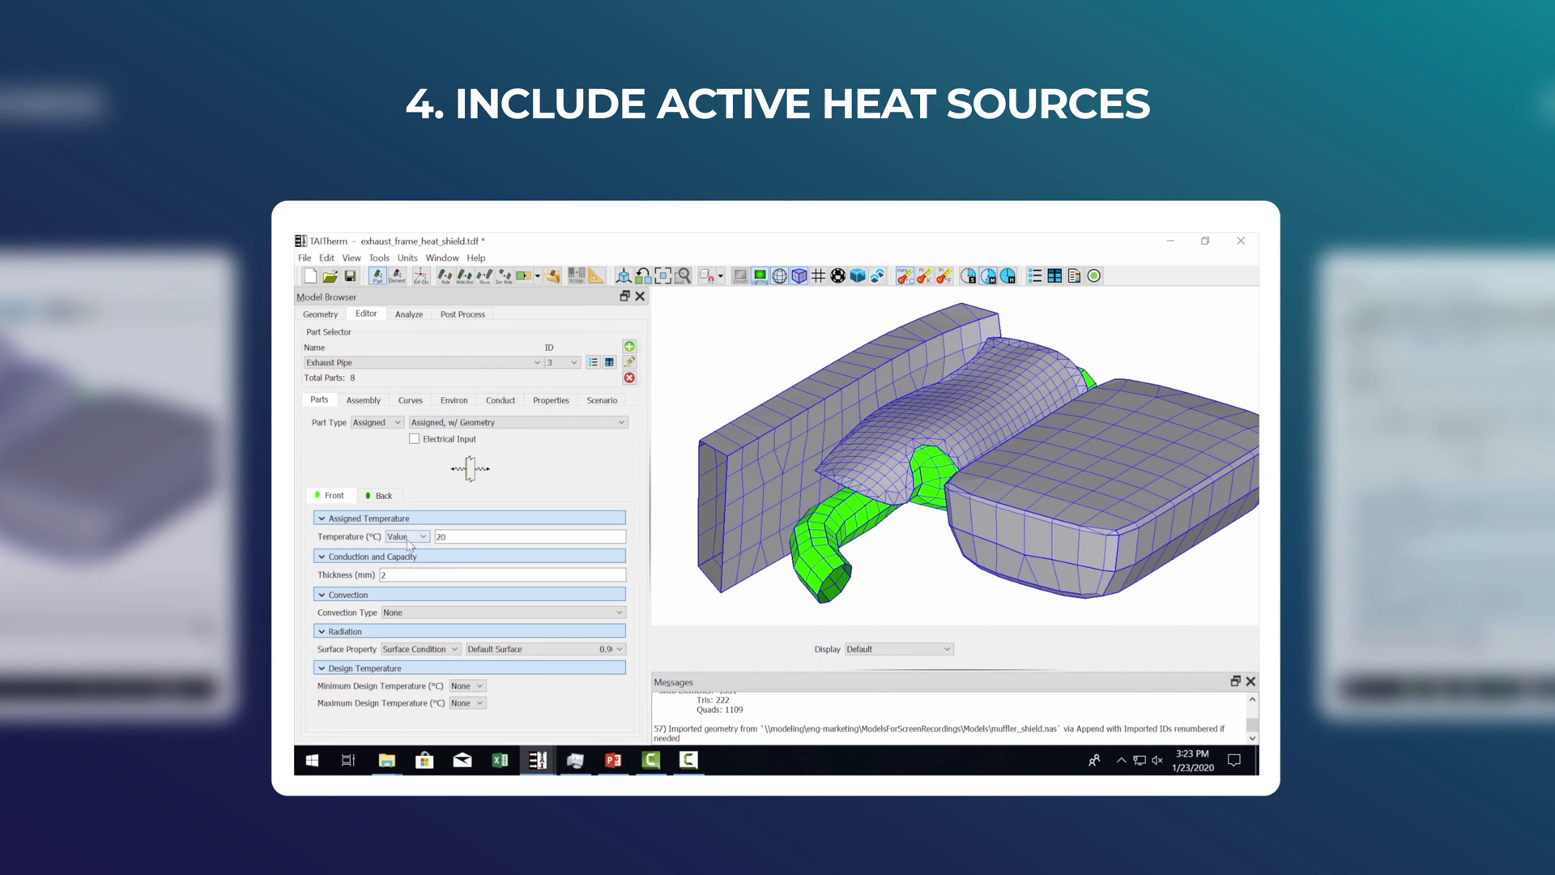
pyautogui.click(408, 314)
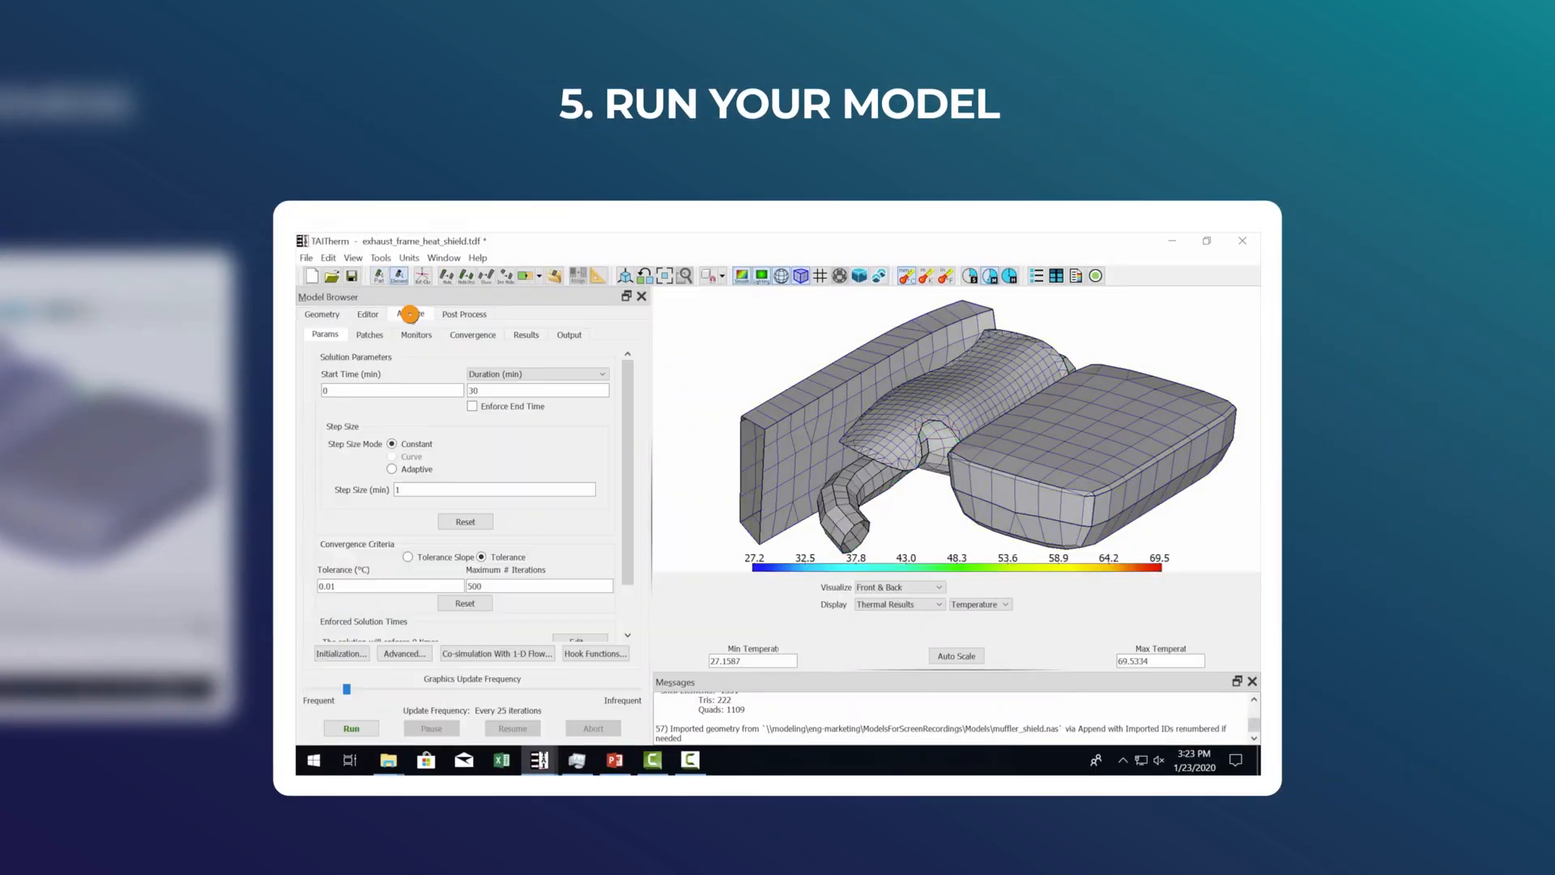
pyautogui.click(350, 728)
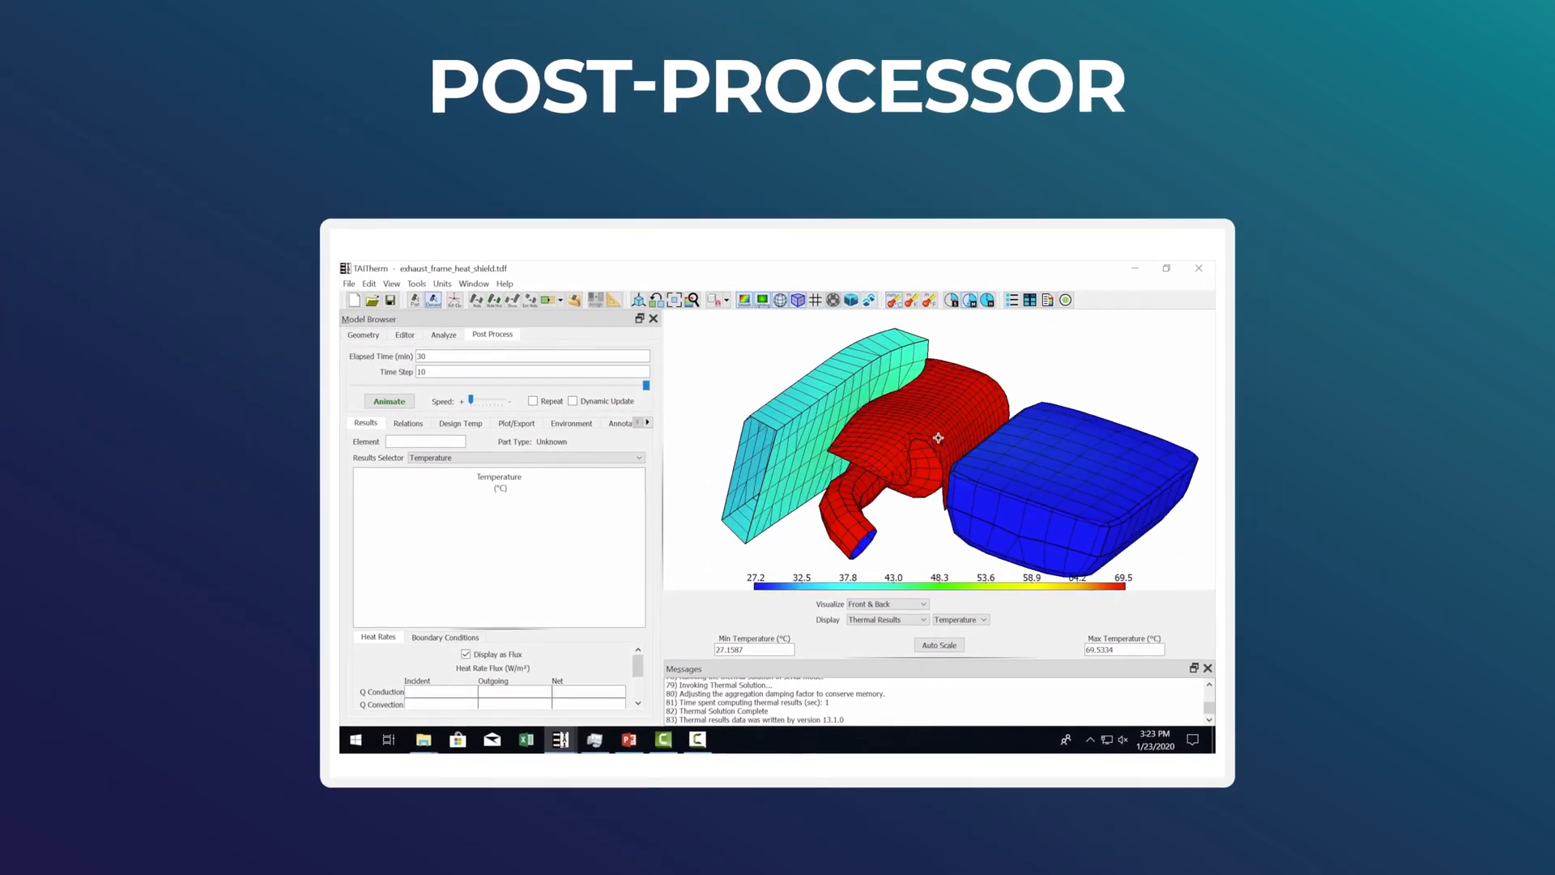
# - Generate the temperature-versus-time plot for element 1069
pyautogui.click(515, 423)
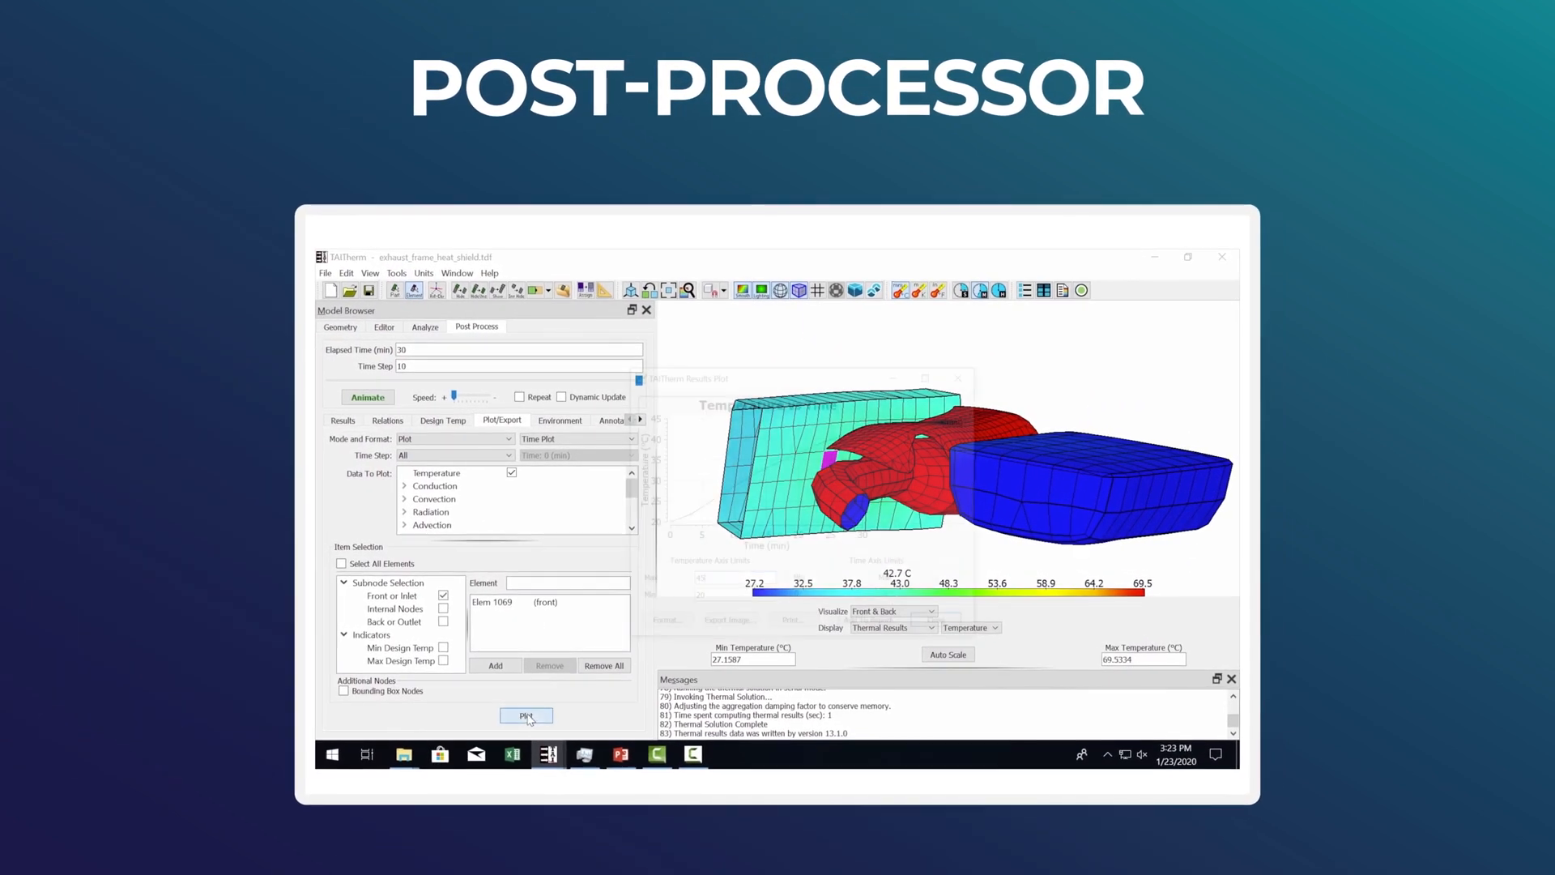